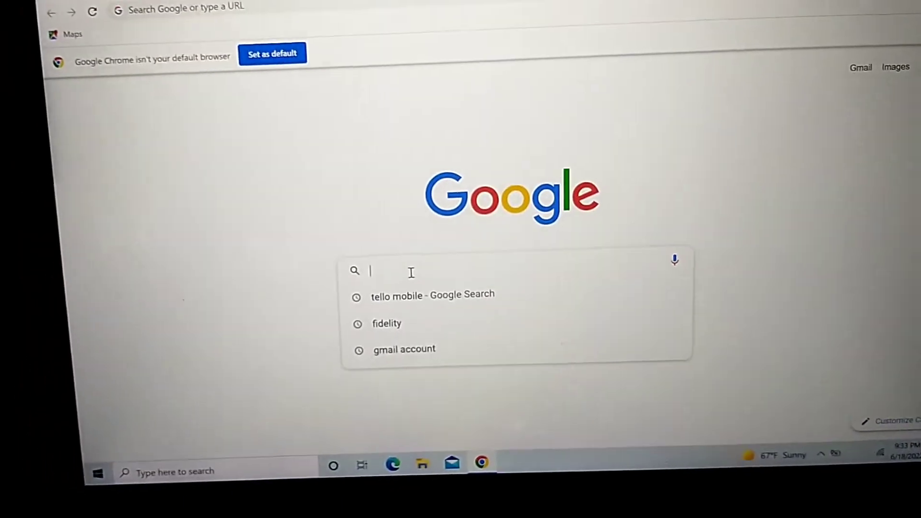
Step: Search Google for 'dell support' to reach Dell Help and Support results
type("dell")
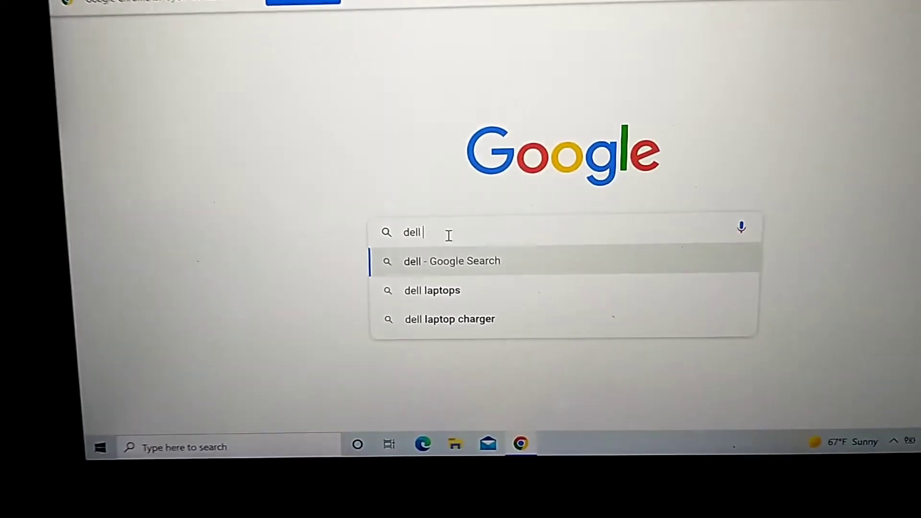
type("support")
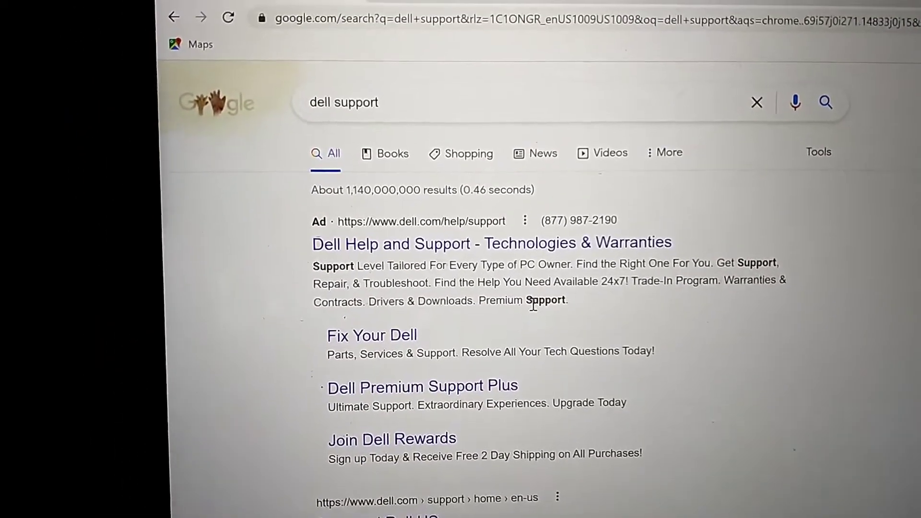
Step: Scroll the results toward the dell.com support link
scroll("down", 3)
type("Latitude")
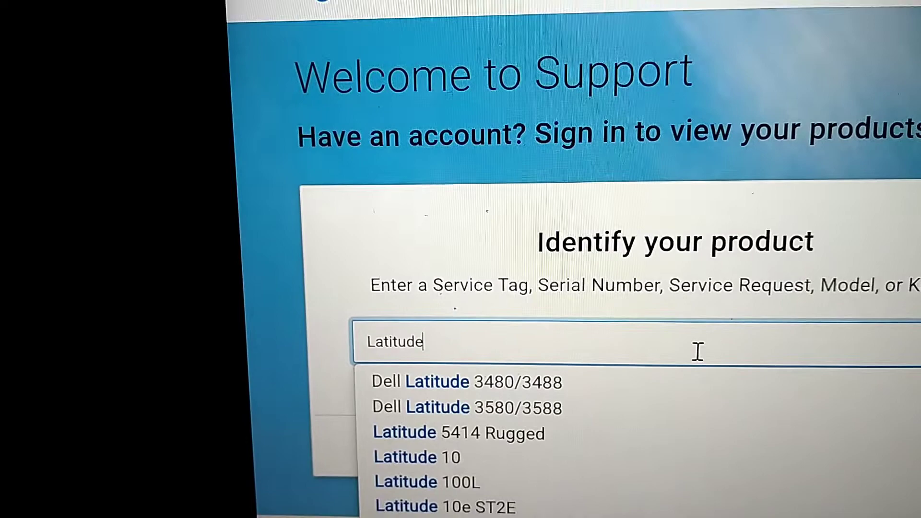
Step: Identify the product as 'Latitude D630' and load its support page
type("d")
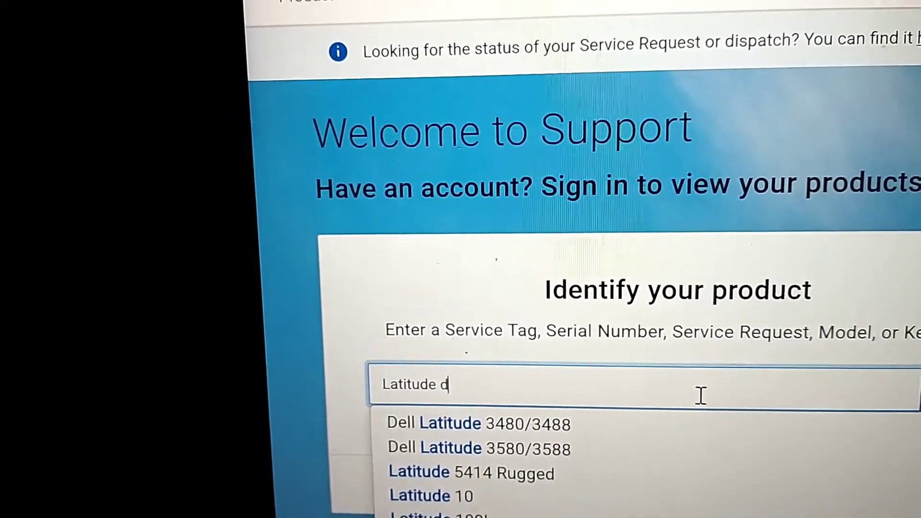
type("630")
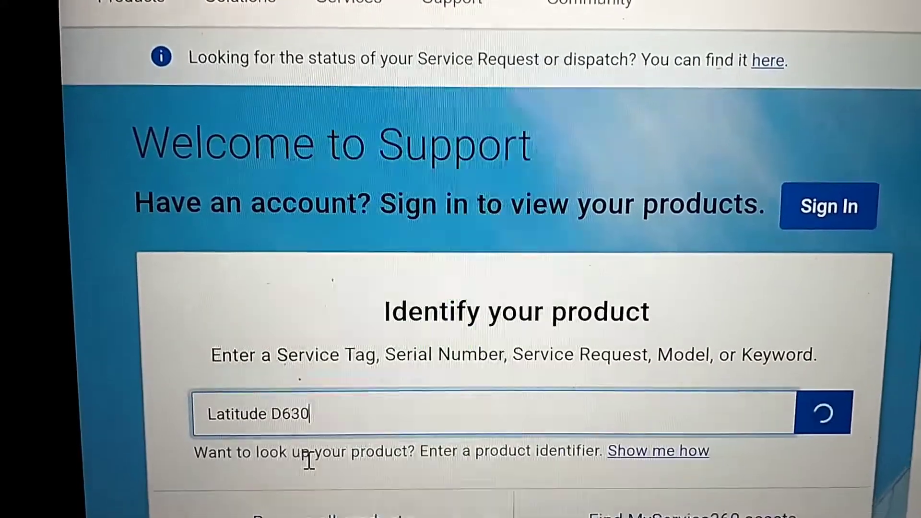
left_click(827, 423)
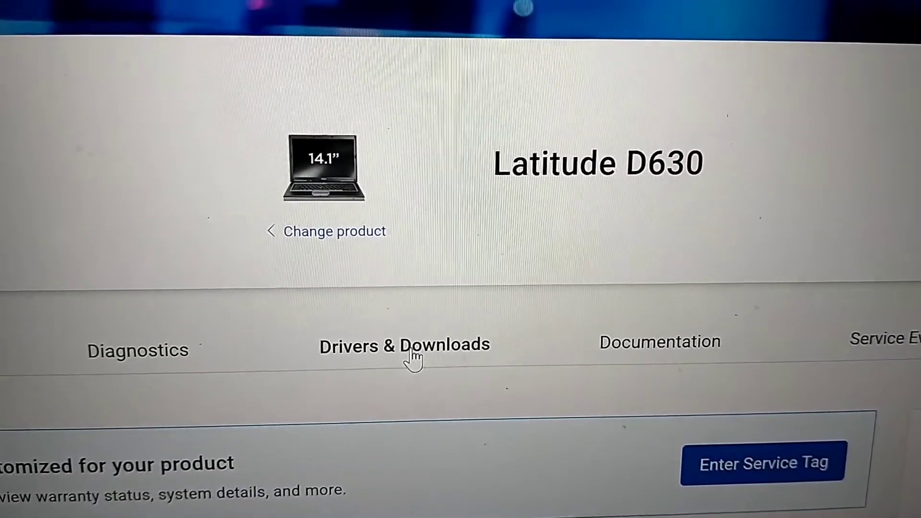
Step: Go to Drivers & Downloads for the D630 and search the keyword 'Bios'
left_click(411, 350)
type("B")
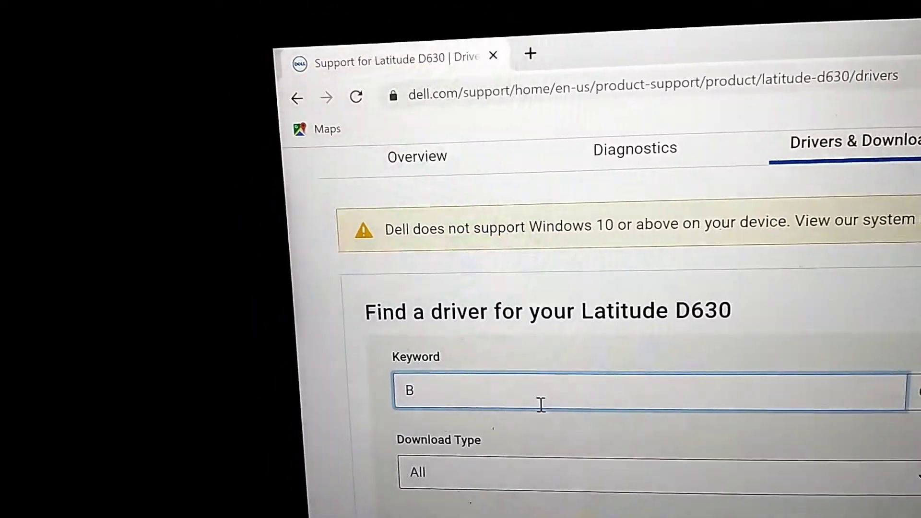
type("ios")
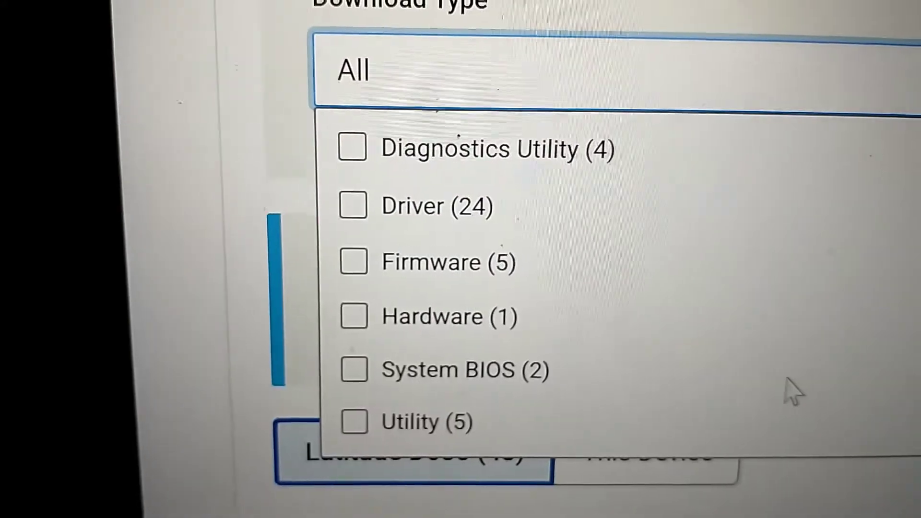
Step: Filter the downloads to Download Type System BIOS and Category BIOS
left_click(353, 370)
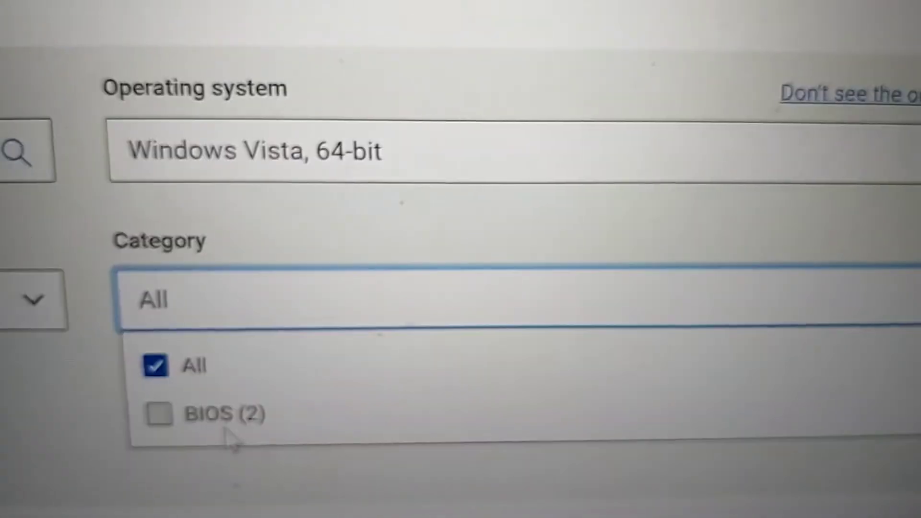
left_click(159, 417)
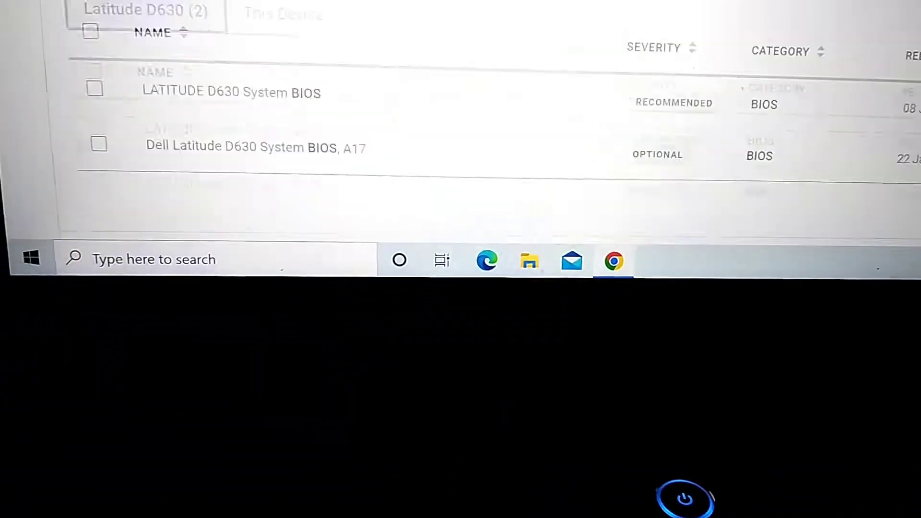
Step: Select the recommended LATITUDE D630 System BIOS and download D630_A19.exe
scroll("down", 3)
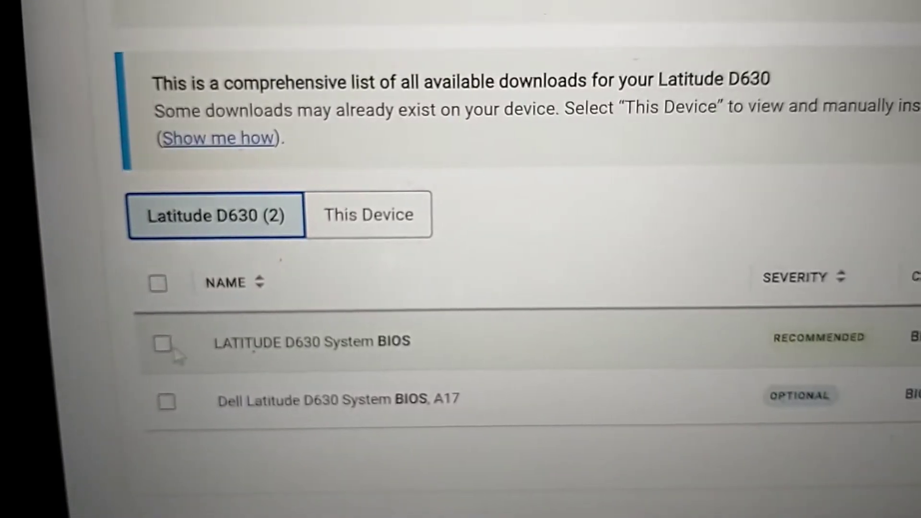
left_click(162, 348)
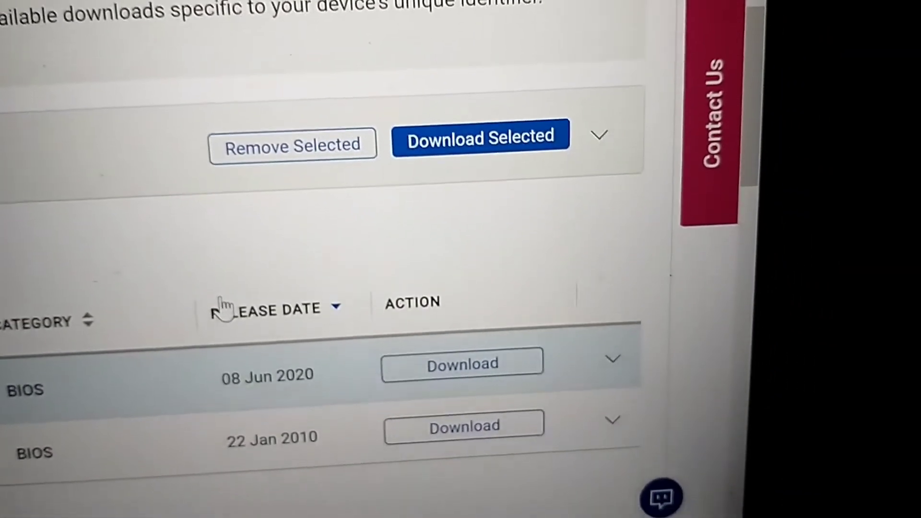
scroll("down", 3)
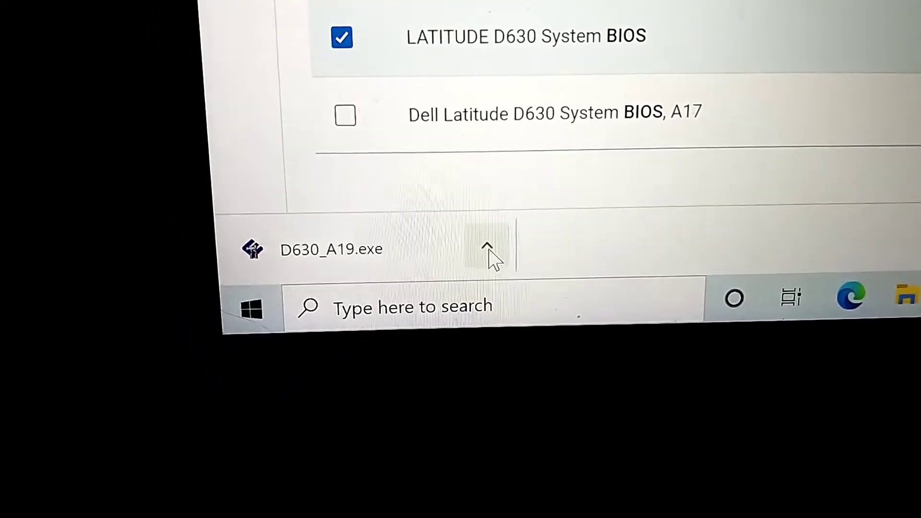
Step: Show D630_A19.exe in its Downloads folder and run it, reaching the UAC prompt
left_click(489, 248)
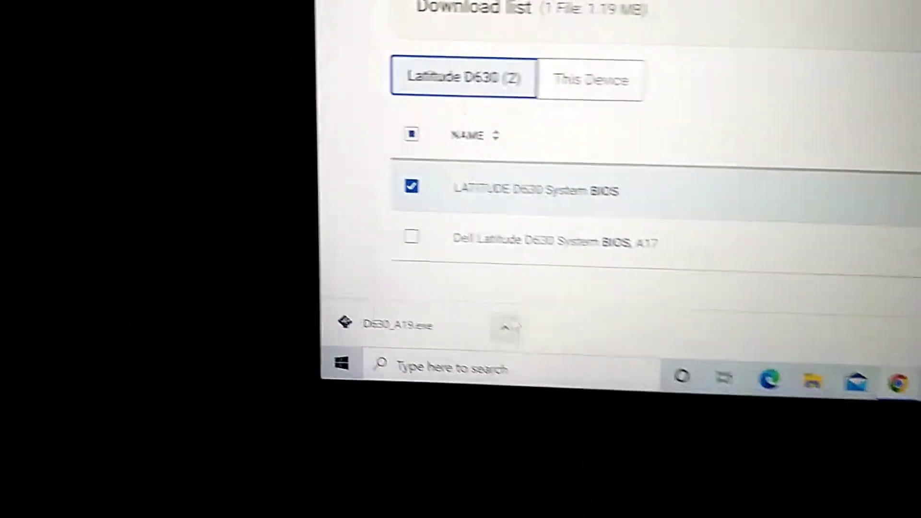
left_click(504, 327)
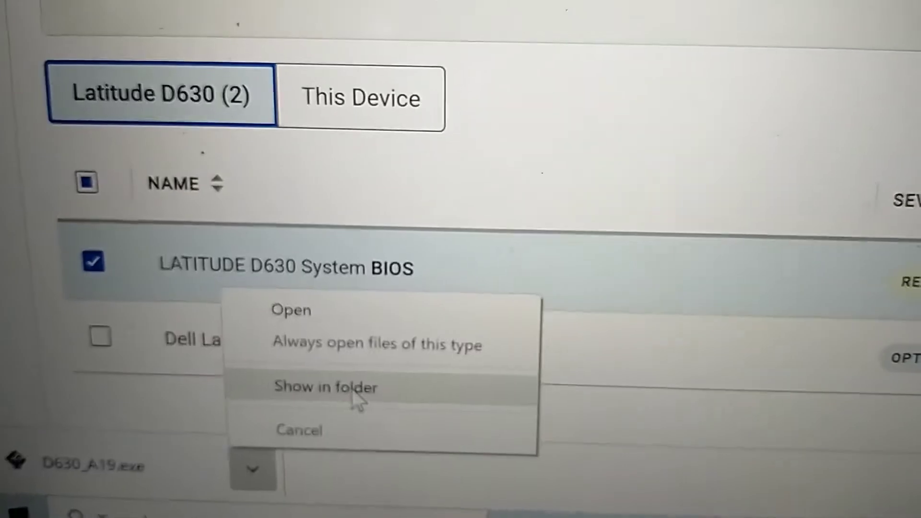
left_click(324, 388)
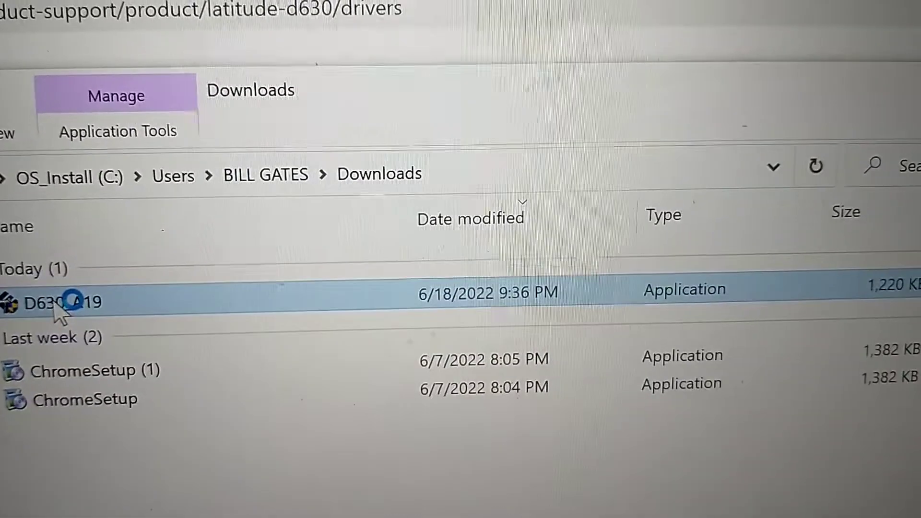
double_click(68, 302)
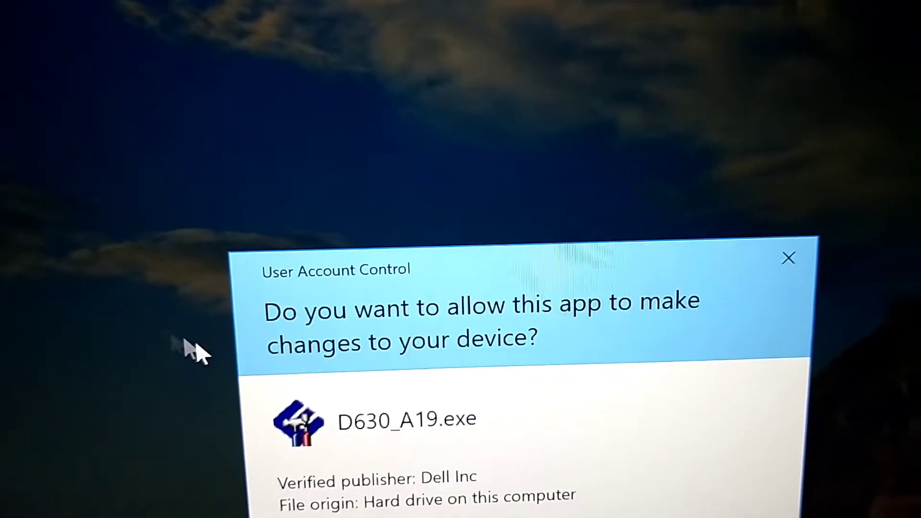